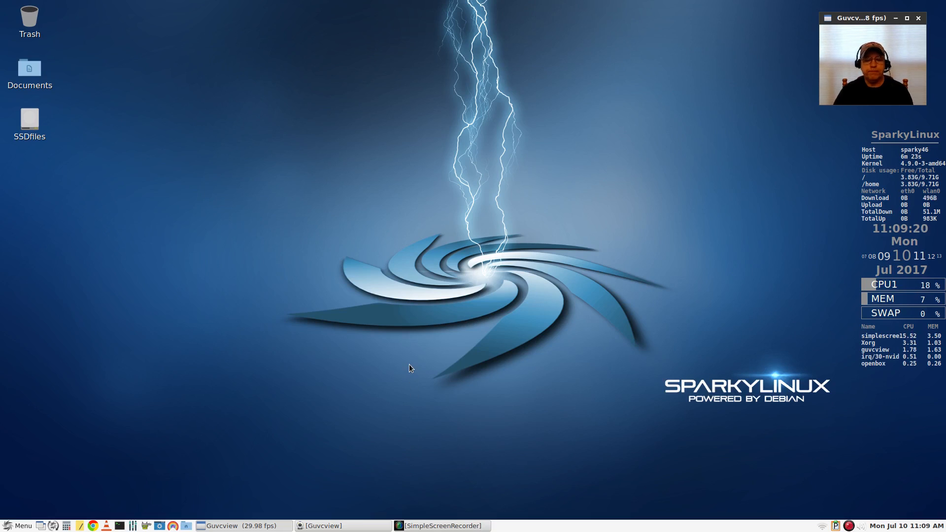
pyautogui.moveTo(397, 361)
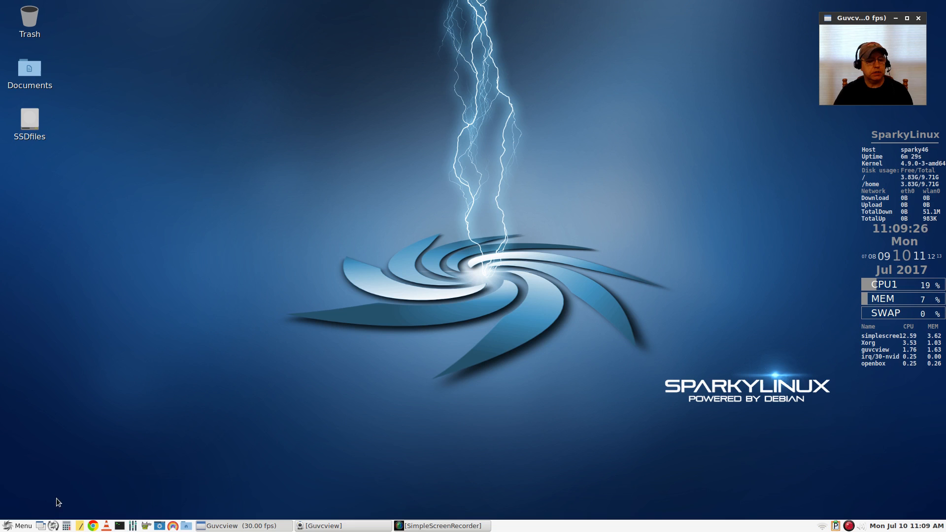
pyautogui.moveTo(68, 485)
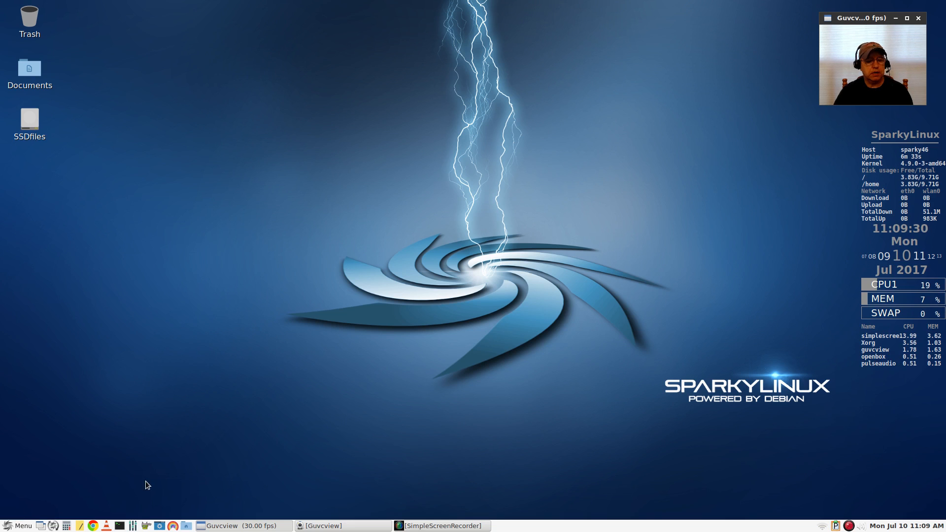
# Bring the DistroWatch window forward showing Sparky 4.6.1, then reach Menu > System Tools
pyautogui.click(18, 525)
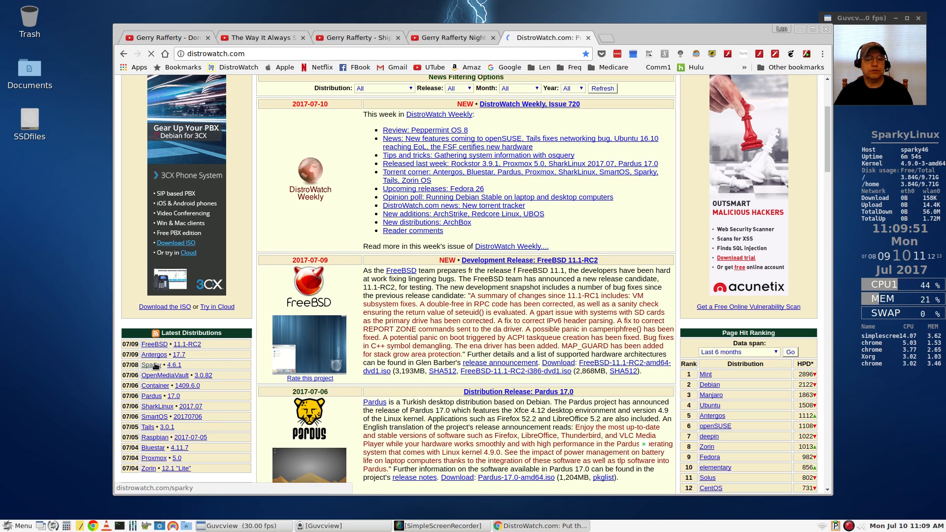
pyautogui.click(17, 526)
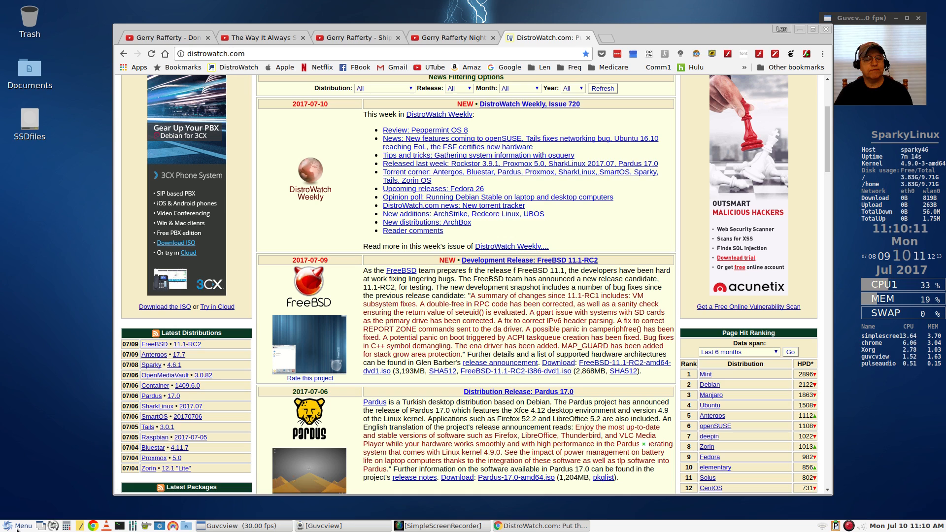
pyautogui.click(16, 526)
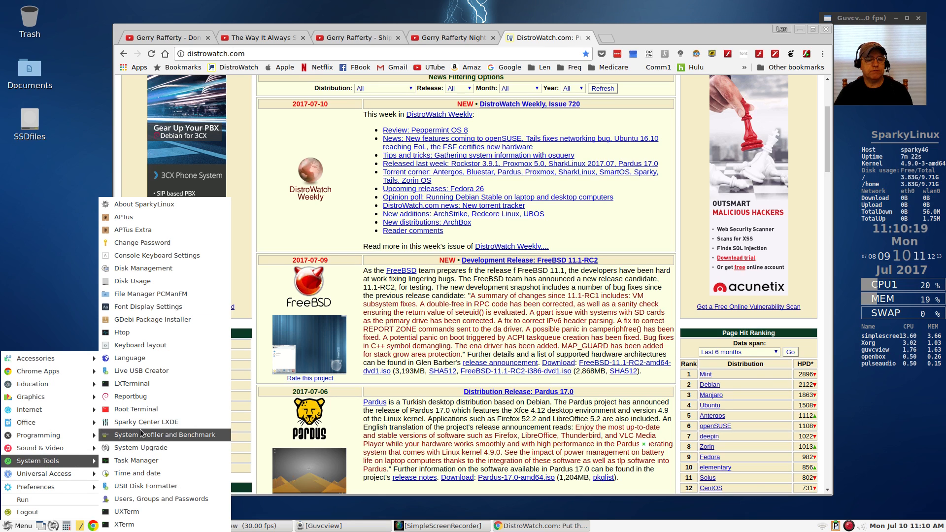
# Launch Sparky Center and browse its Default, Disk, System, Users and Others categories
pyautogui.click(146, 422)
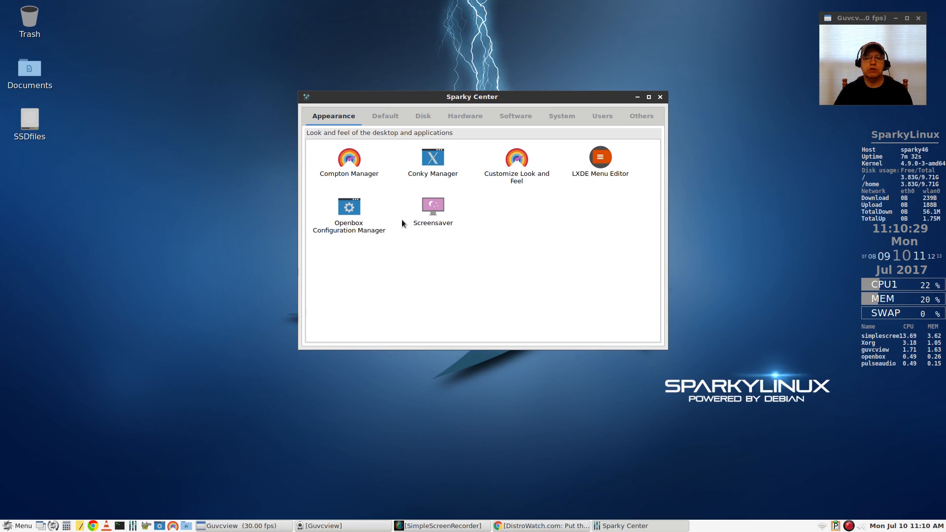
pyautogui.moveTo(363, 193)
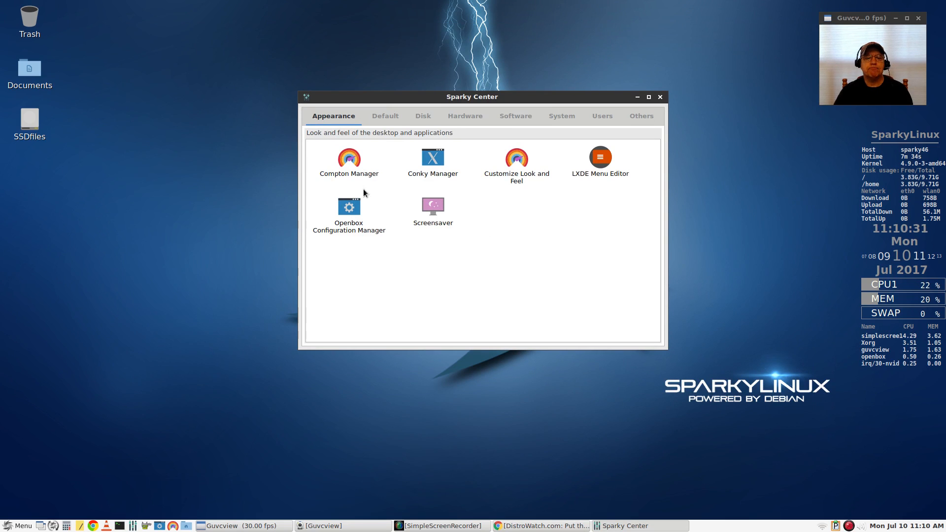
pyautogui.moveTo(384, 149)
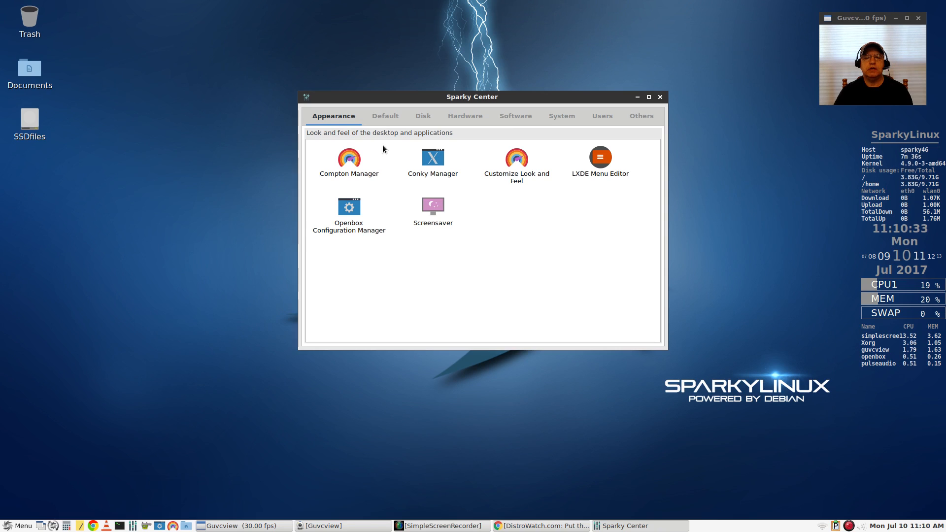
pyautogui.click(385, 117)
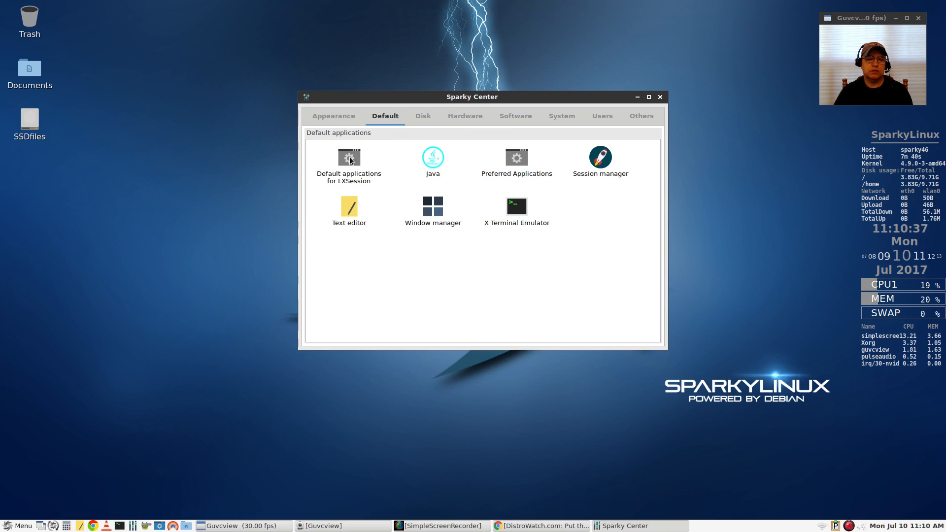
pyautogui.moveTo(349, 158)
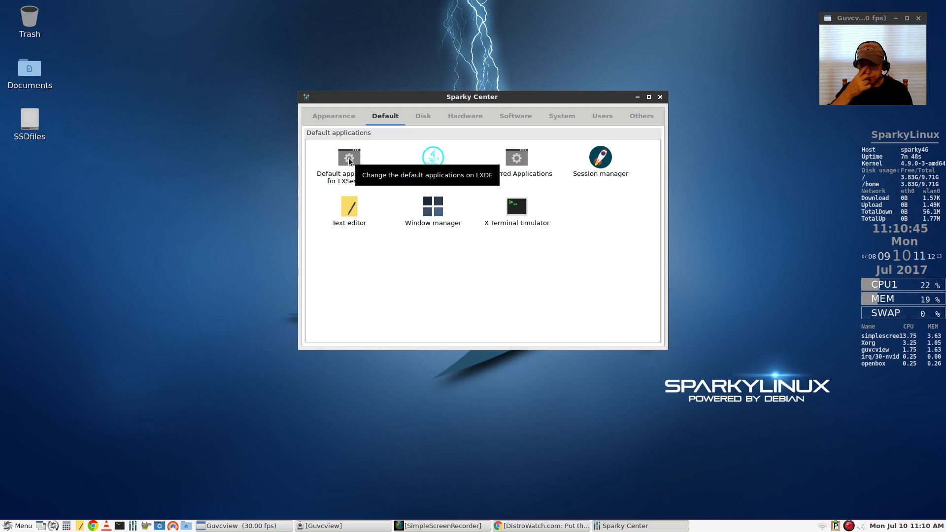
pyautogui.moveTo(394, 147)
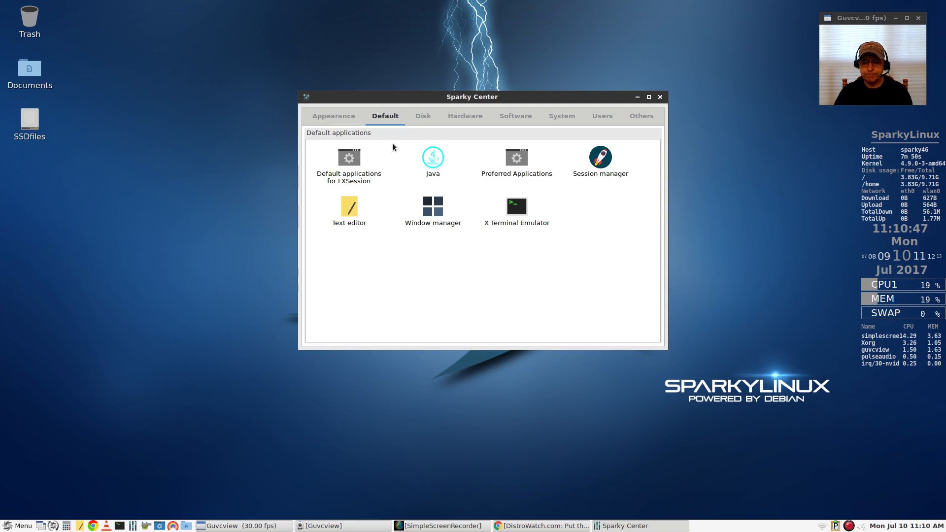
pyautogui.moveTo(405, 157)
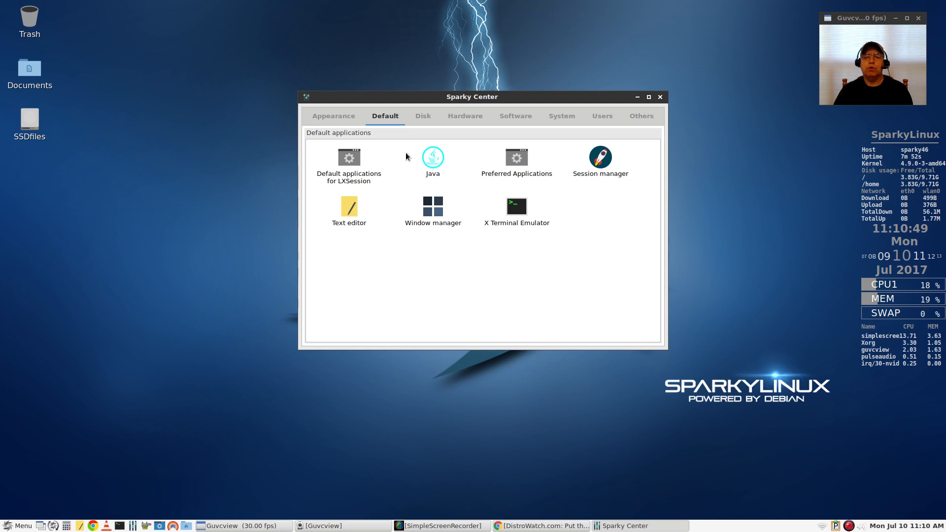
pyautogui.click(422, 117)
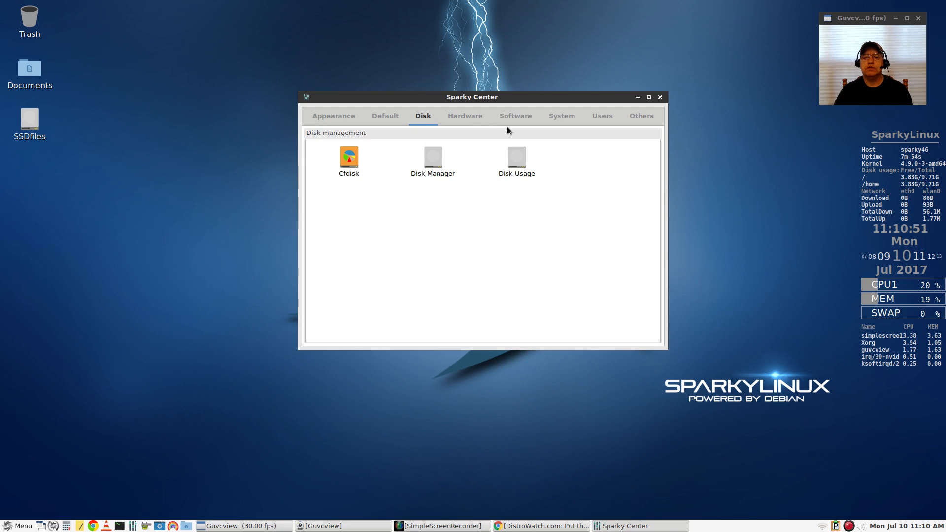
pyautogui.click(561, 116)
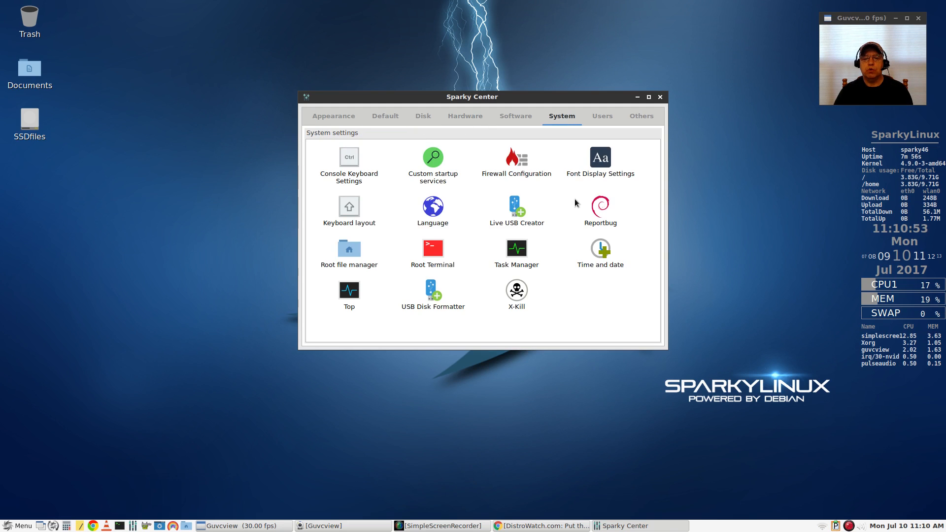
pyautogui.moveTo(473, 273)
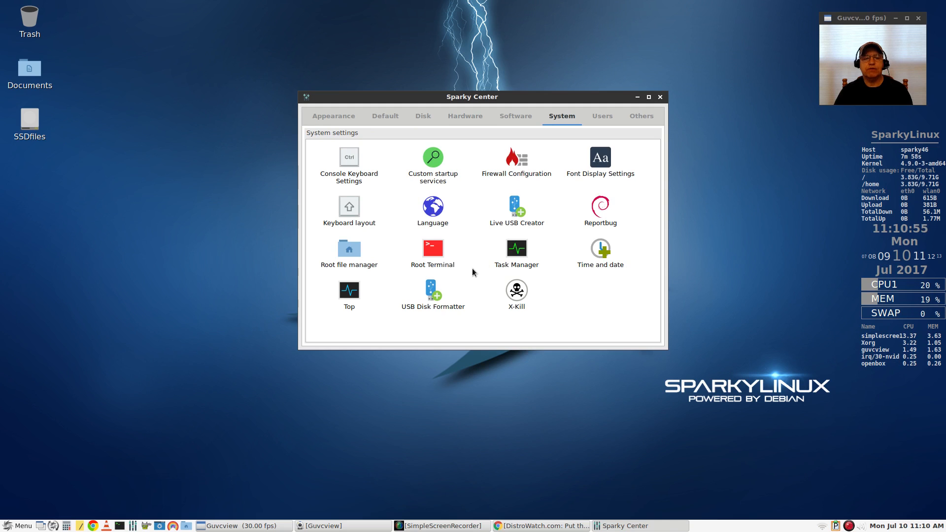
pyautogui.moveTo(516, 205)
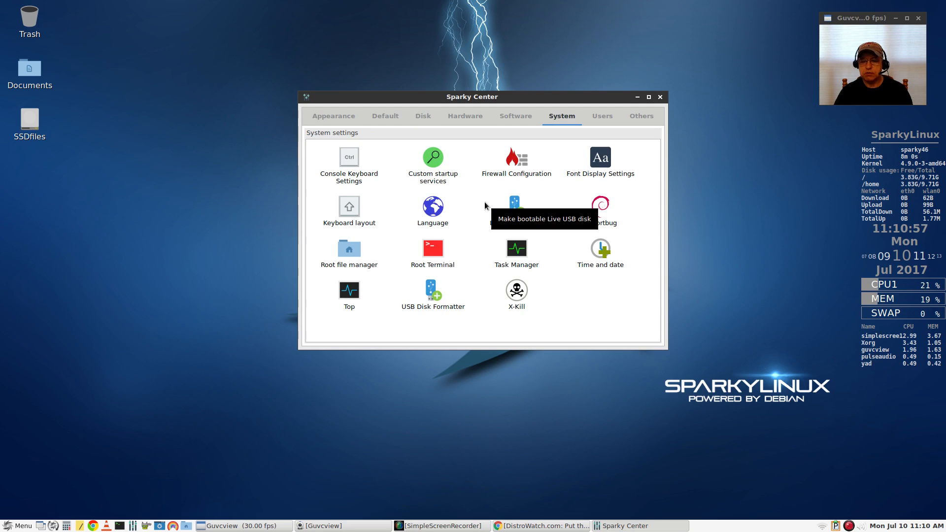
pyautogui.moveTo(566, 179)
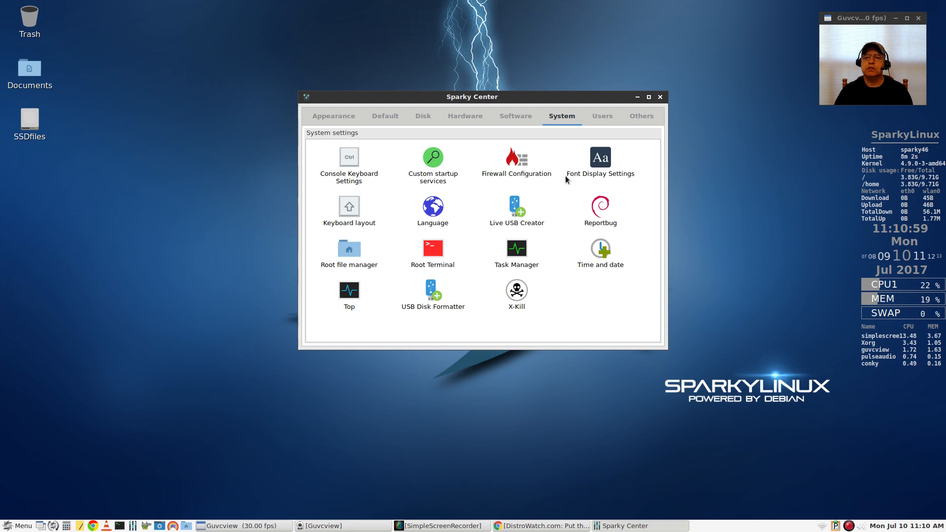
pyautogui.click(601, 116)
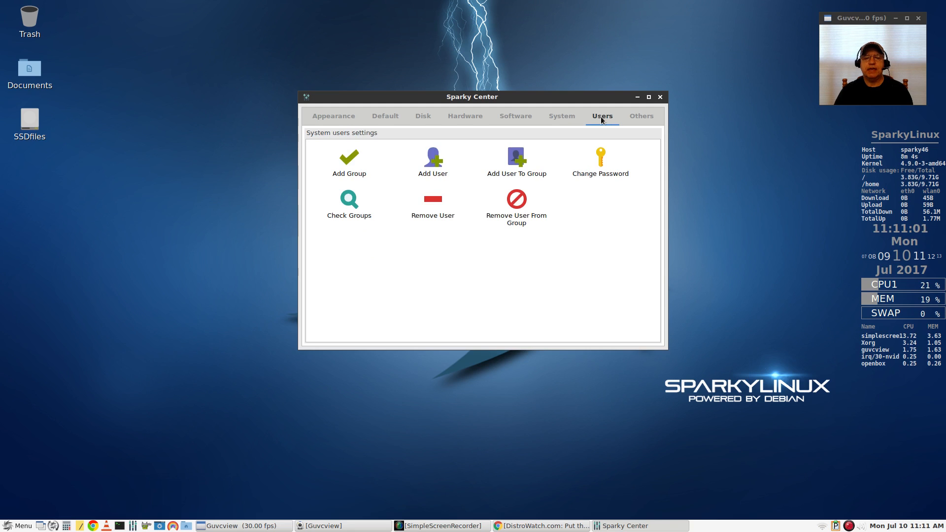
pyautogui.click(640, 116)
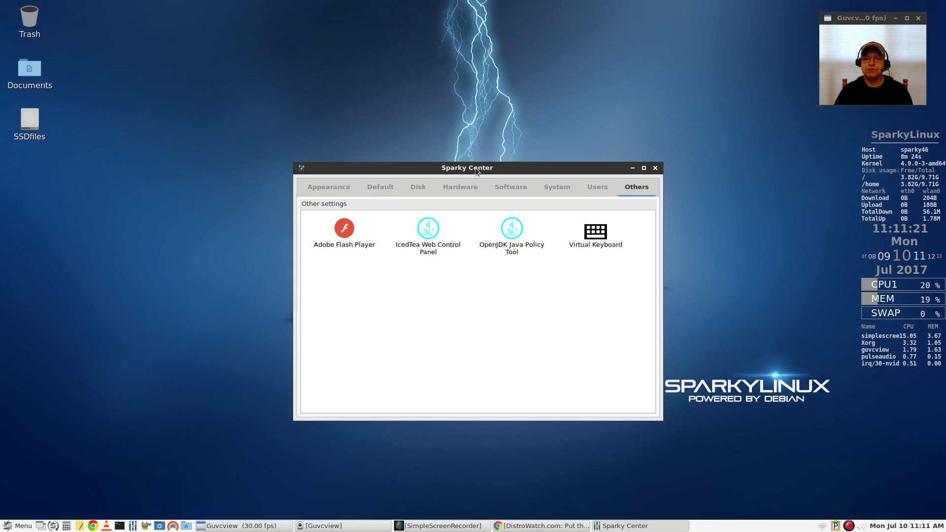
# Browse Users, System, Software, Hardware, Default and Appearance categories, then close Sparky Center
pyautogui.moveTo(477, 167); pyautogui.dragTo(458, 149)
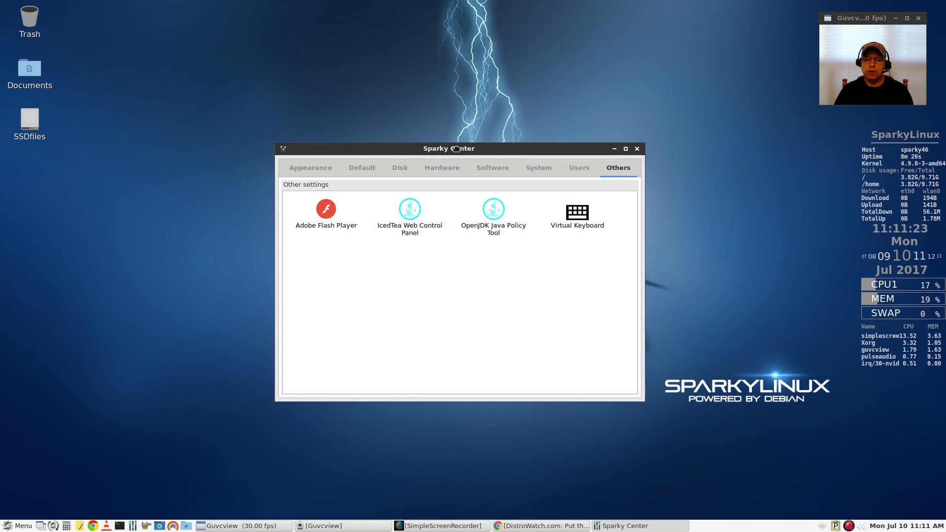
pyautogui.moveTo(450, 149); pyautogui.dragTo(463, 192)
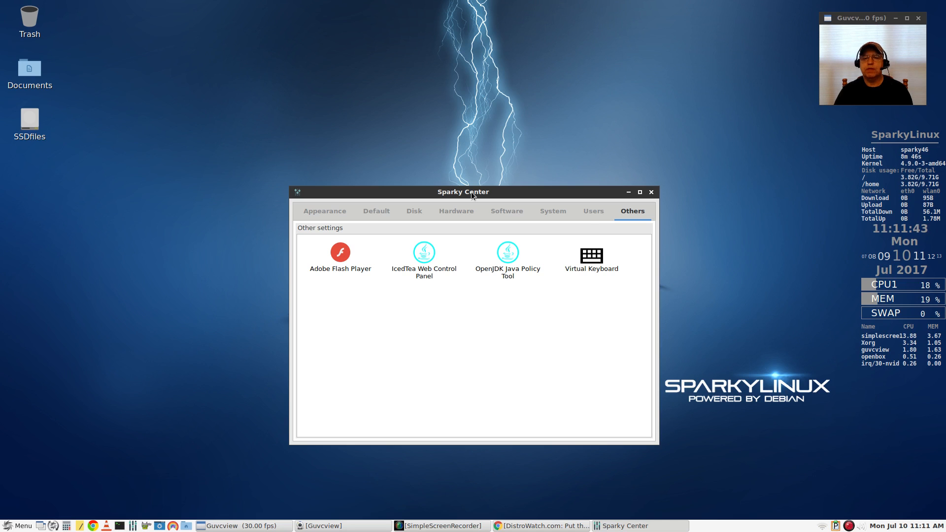
pyautogui.click(593, 211)
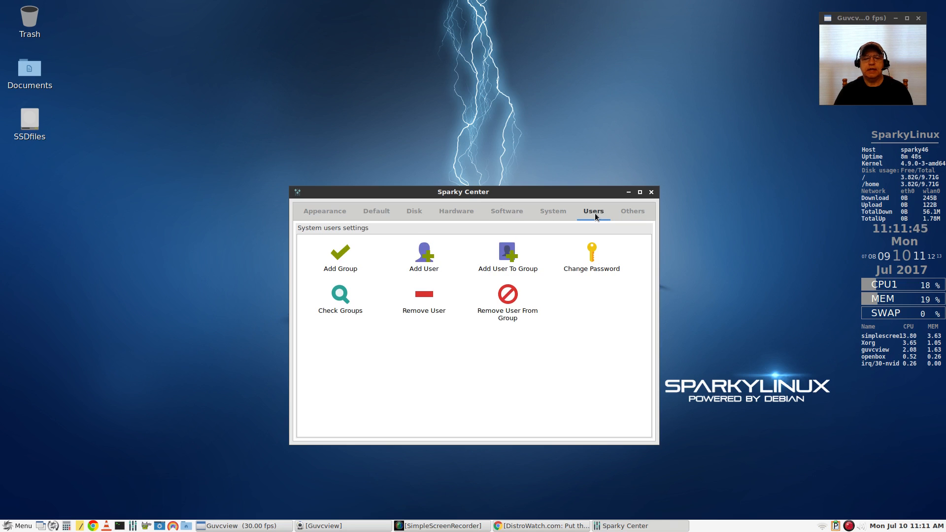
pyautogui.click(552, 211)
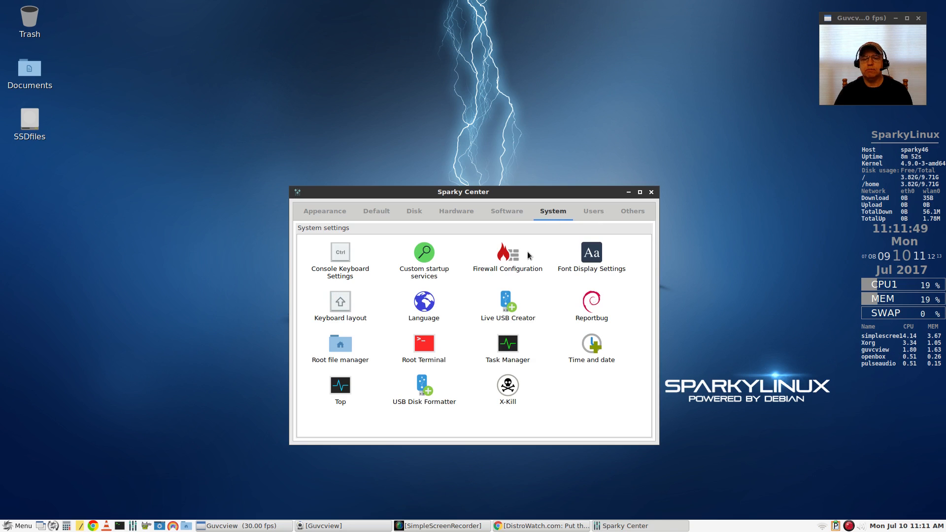
pyautogui.click(507, 211)
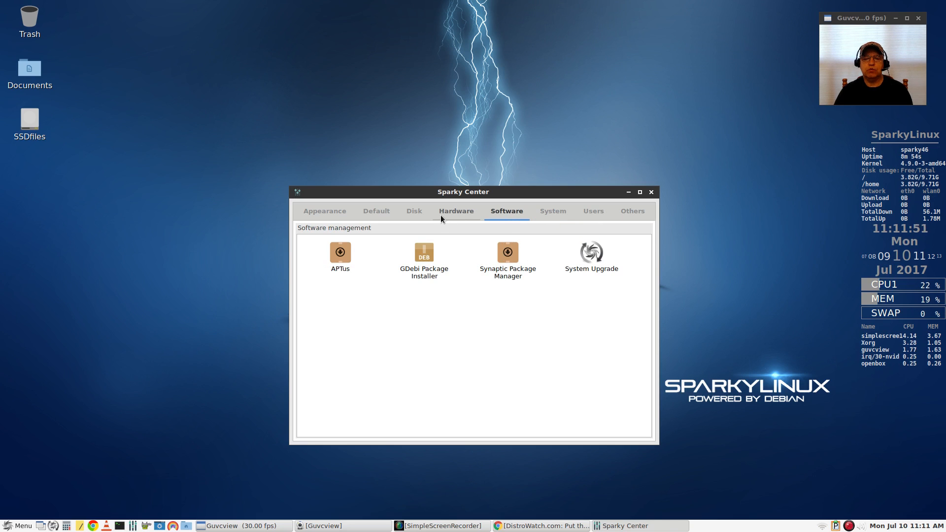
pyautogui.click(456, 211)
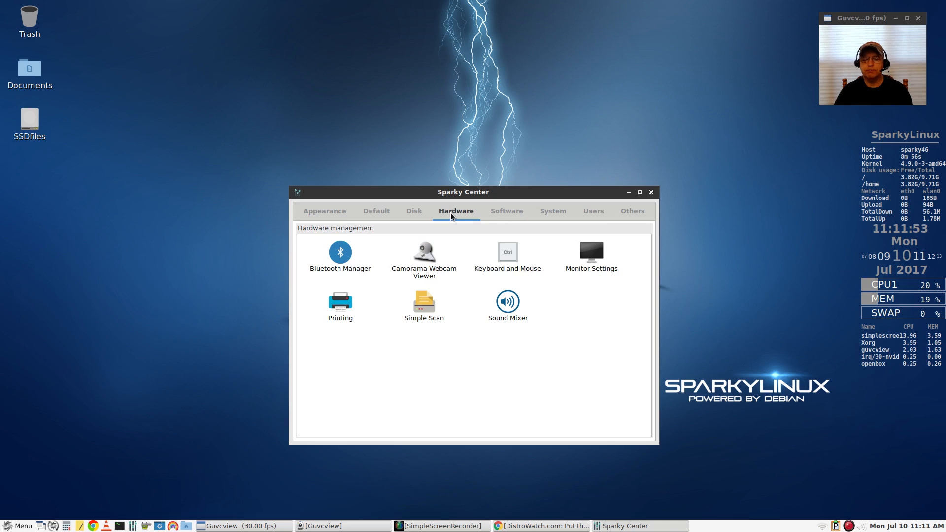
pyautogui.click(376, 211)
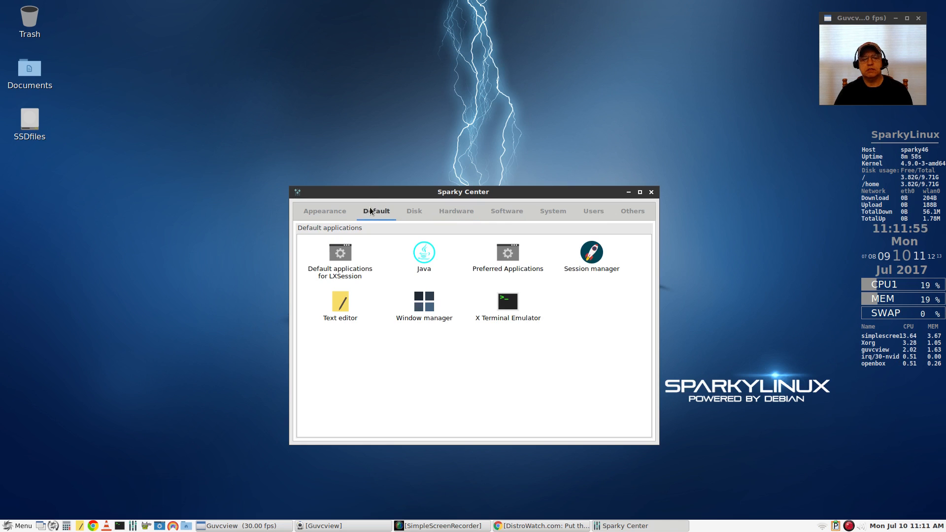
pyautogui.moveTo(325, 211)
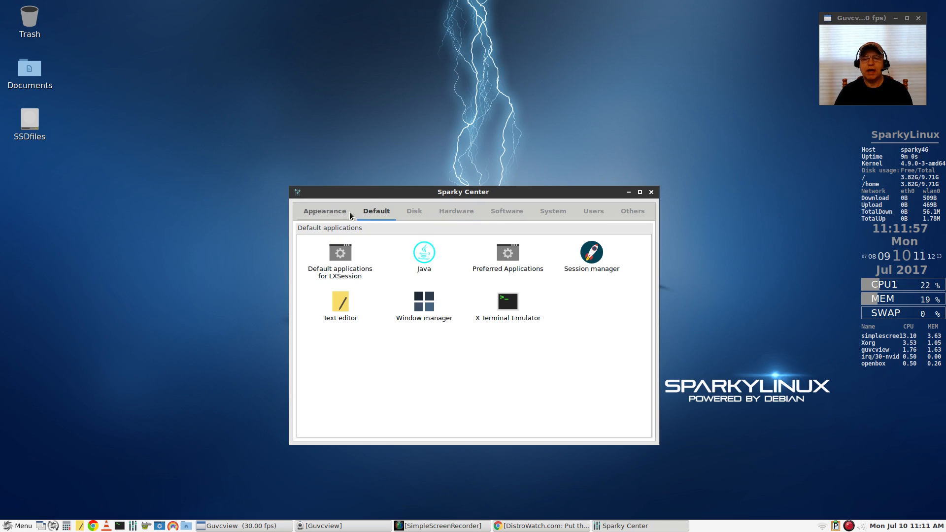
pyautogui.click(324, 211)
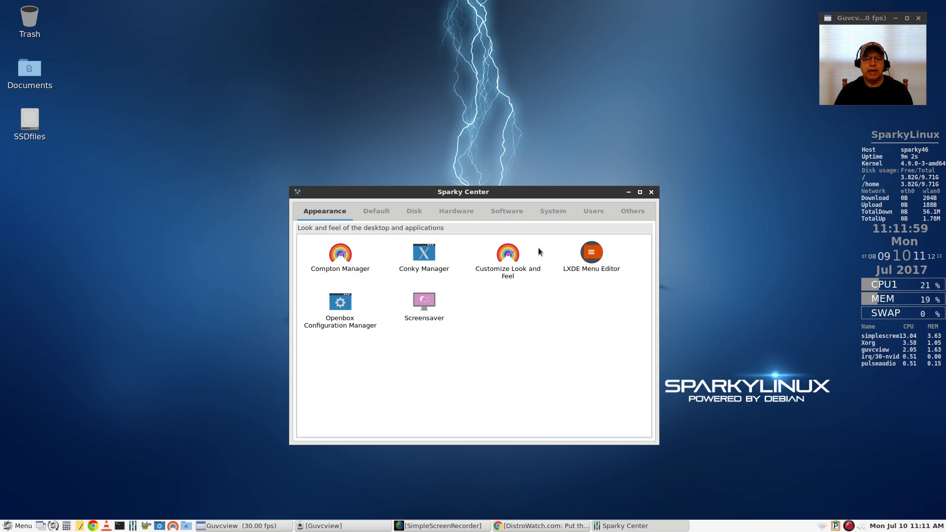
pyautogui.click(650, 192)
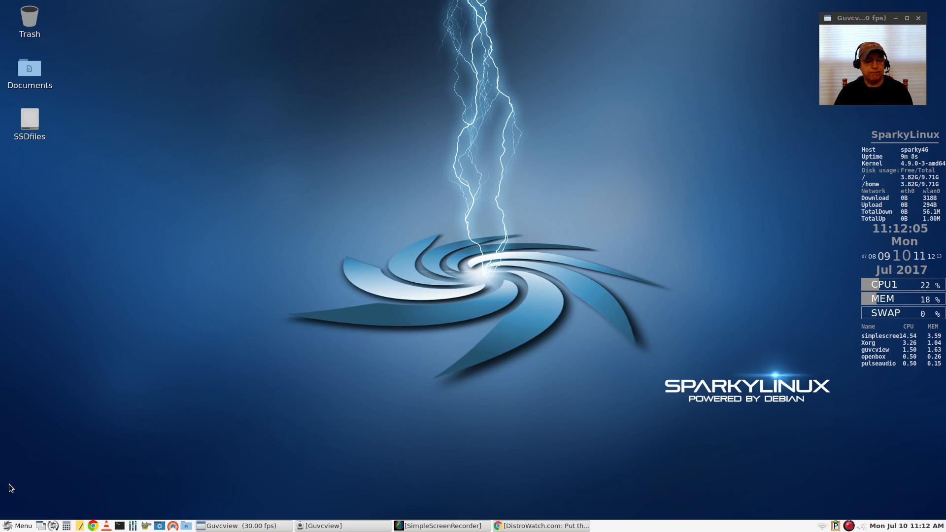
# Start the Device Driver Manager from the applications menu and enter the administrator password
pyautogui.click(20, 526)
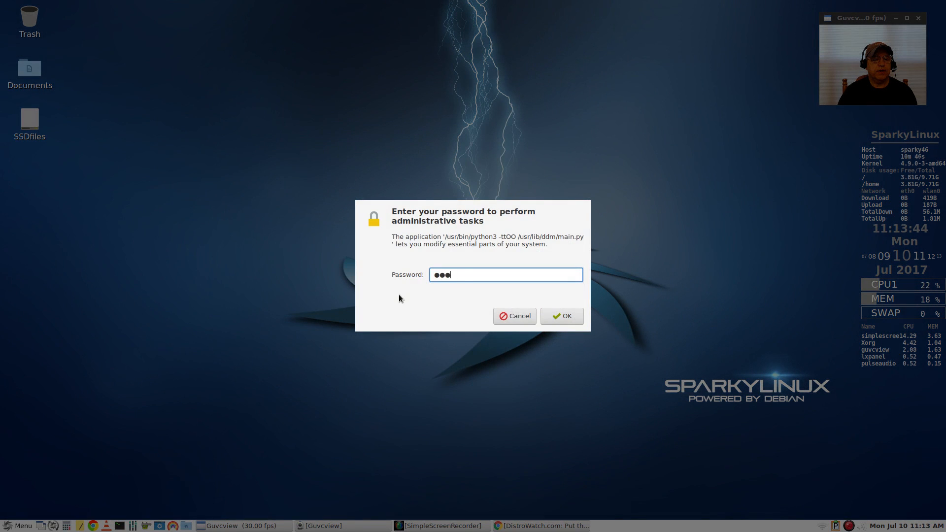
# Confirm the password and notice, see the GTX 1050 Ti detected, then quit without installing
pyautogui.click(560, 315)
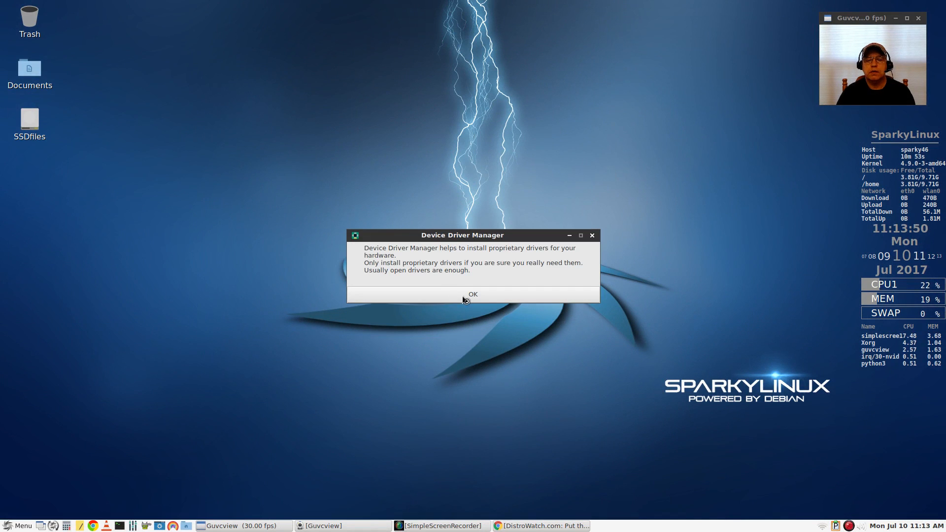
pyautogui.click(472, 294)
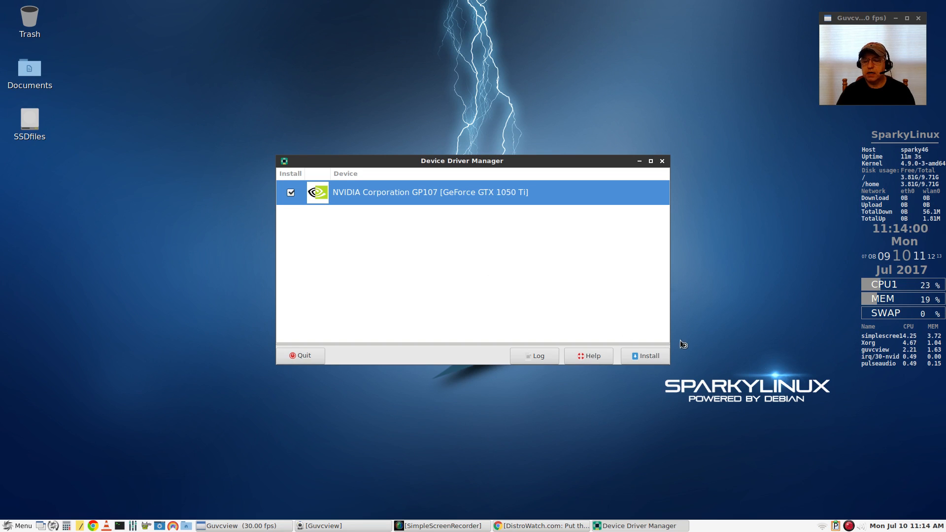
pyautogui.moveTo(608, 324)
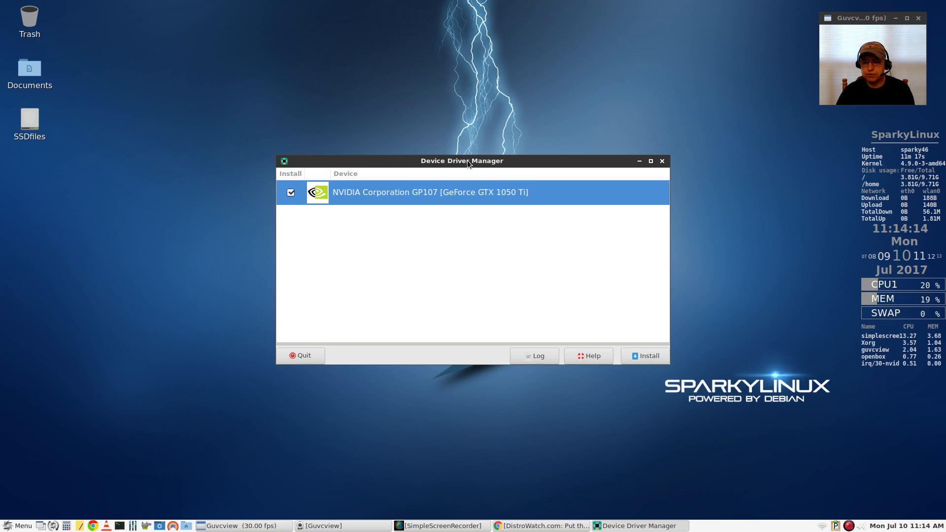
pyautogui.moveTo(461, 161); pyautogui.dragTo(455, 202)
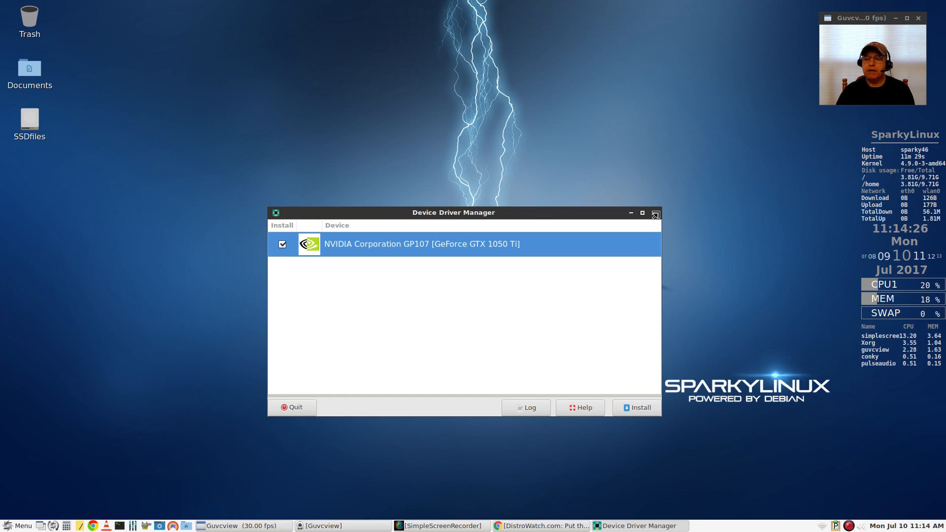
pyautogui.click(291, 407)
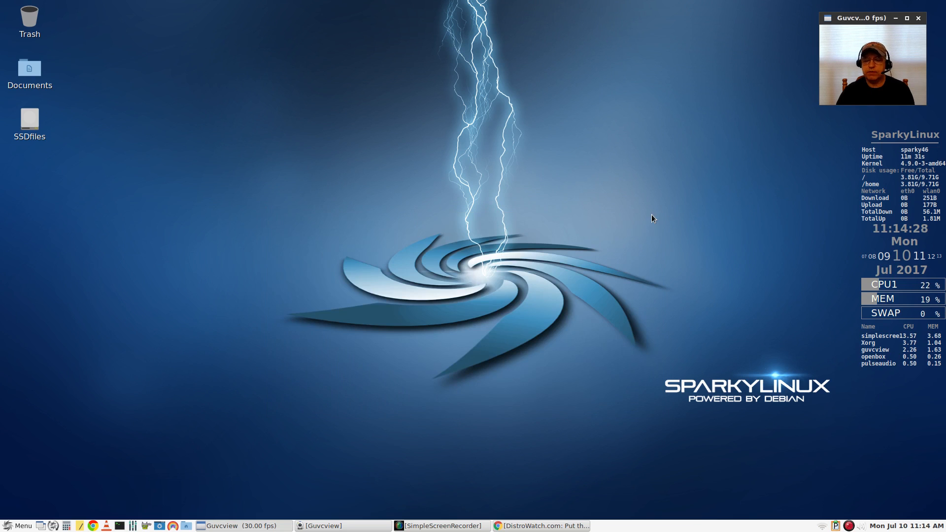
pyautogui.moveTo(486, 452)
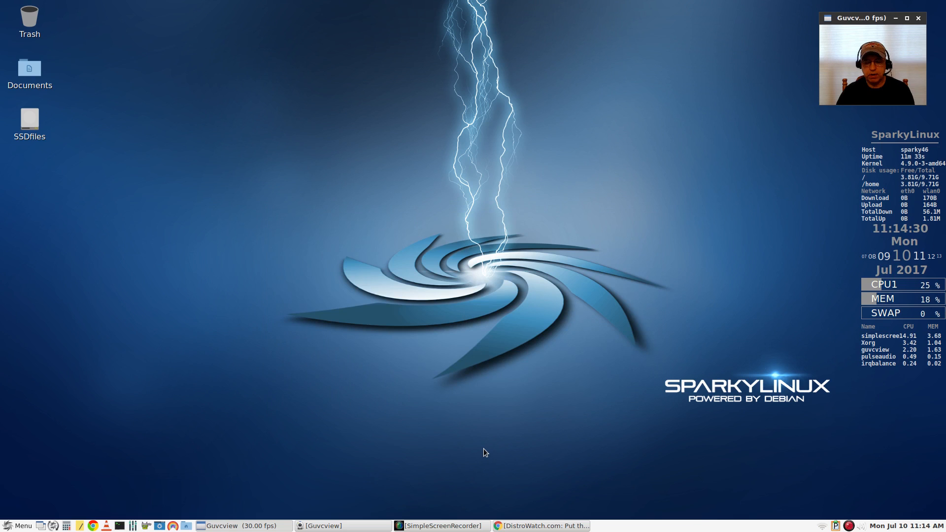
pyautogui.moveTo(223, 442)
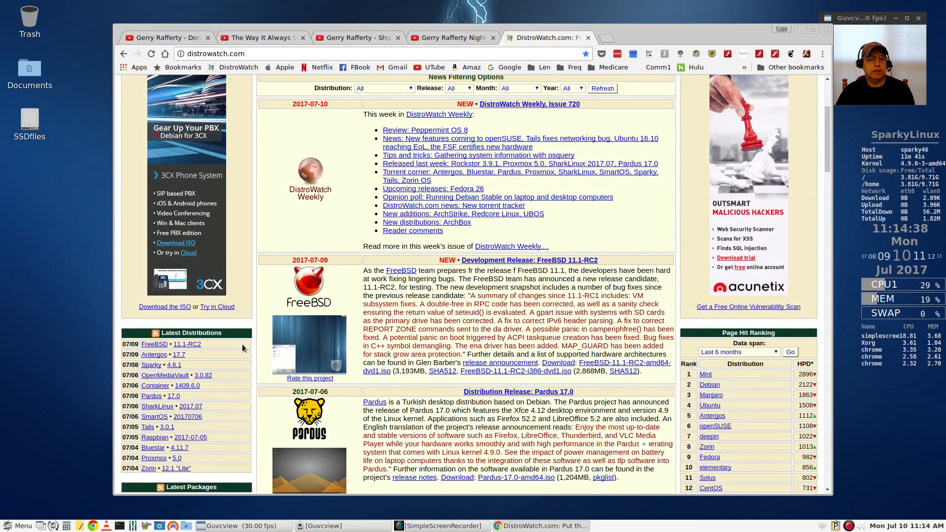
# Open DistroWatch's Sparky page and follow its Home Page link to sparkylinux.org
pyautogui.click(152, 364)
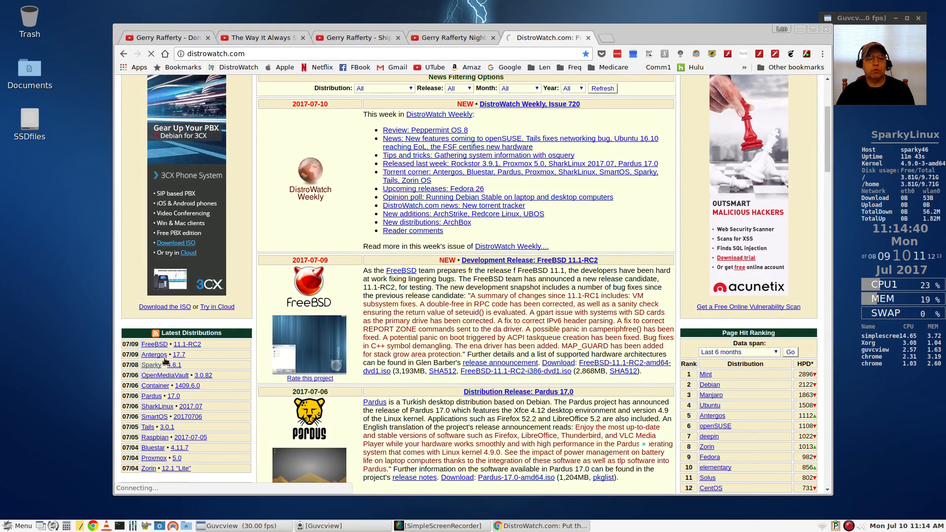
pyautogui.click(152, 365)
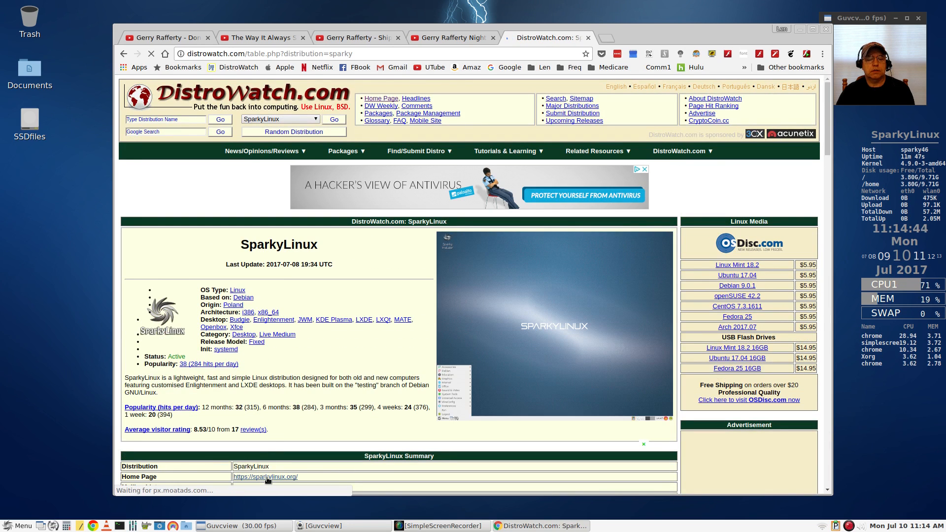
pyautogui.click(264, 477)
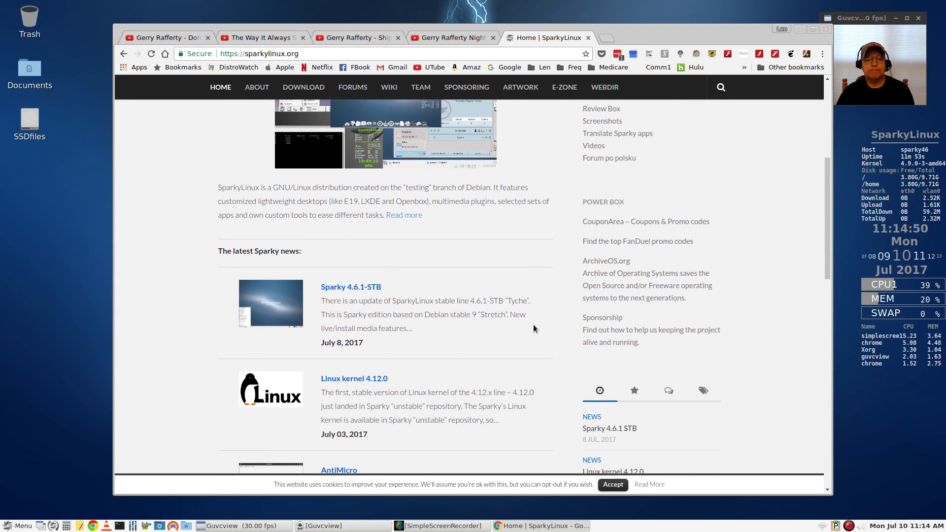
pyautogui.moveTo(350, 287)
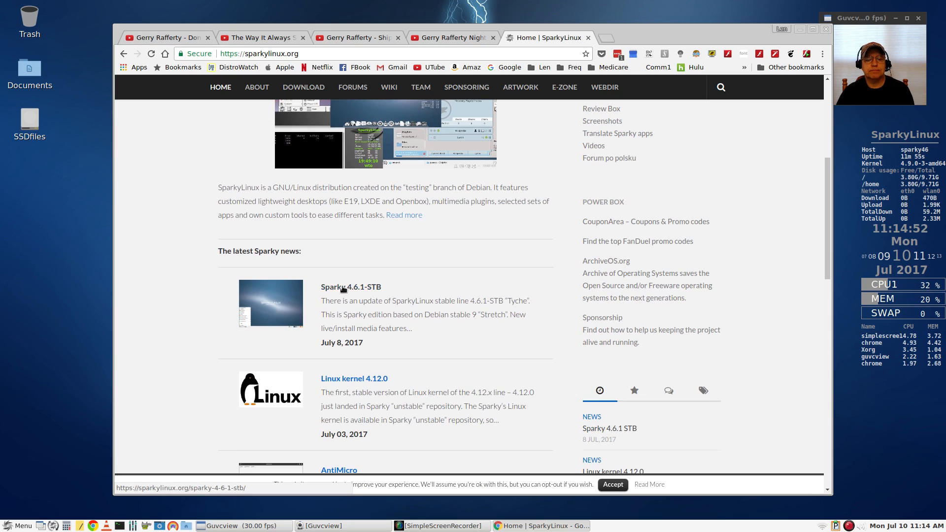
# Open the Sparky 4.6.1-STB news headline and scroll into the download page
pyautogui.click(350, 286)
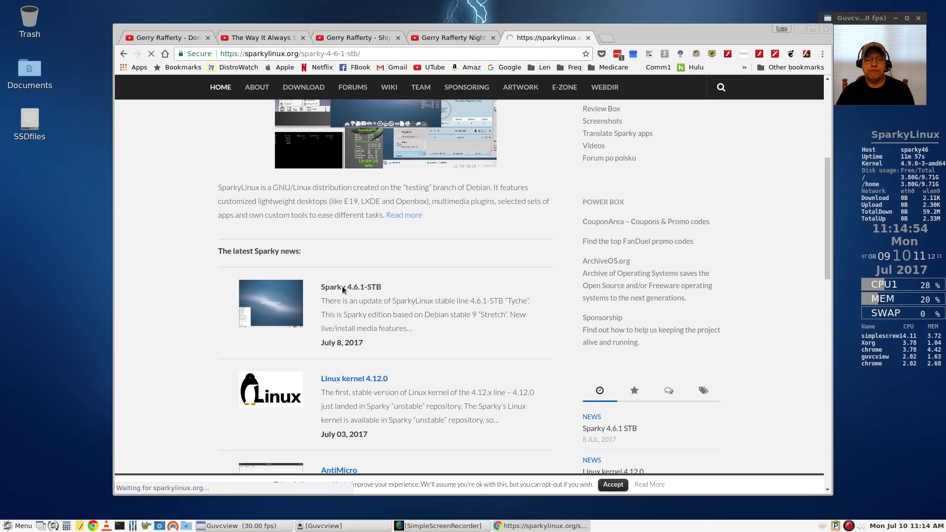
pyautogui.click(351, 287)
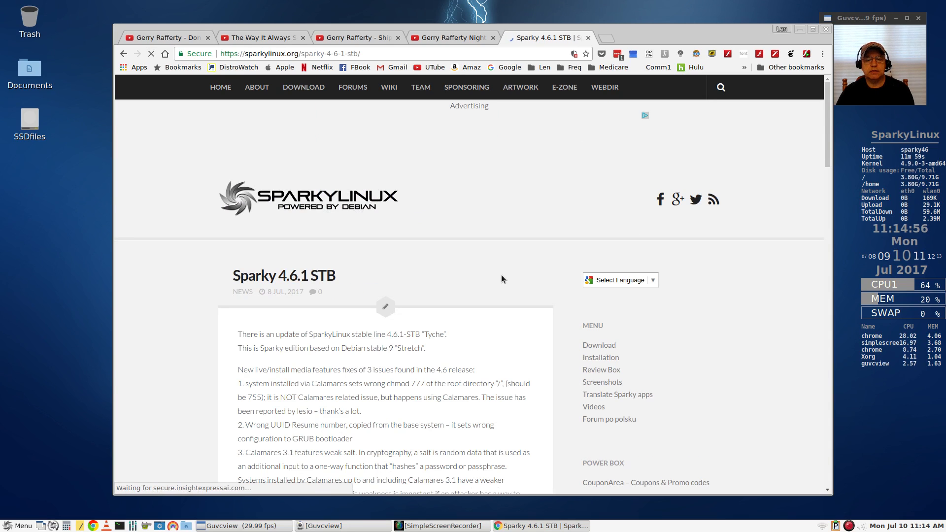
pyautogui.scroll(-3)
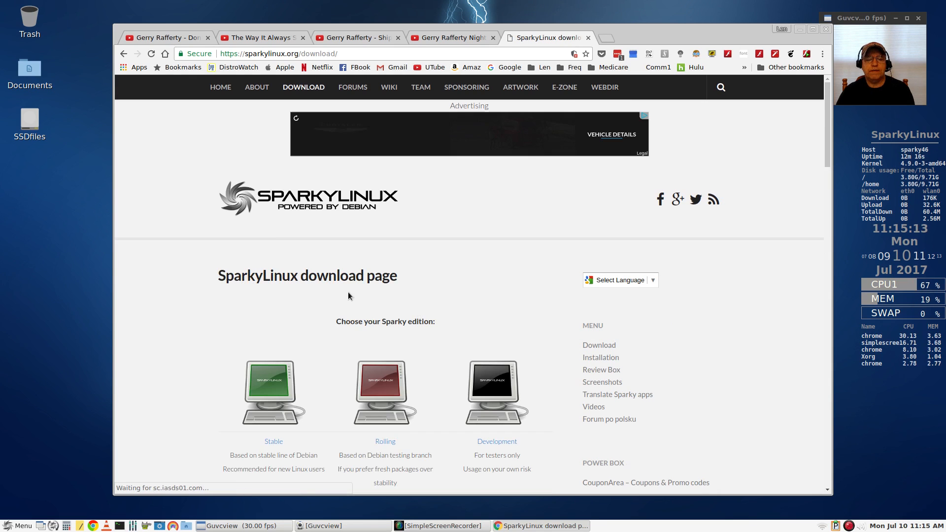
# Scroll to the edition choices and choose the Stable edition download page
pyautogui.scroll(-3)
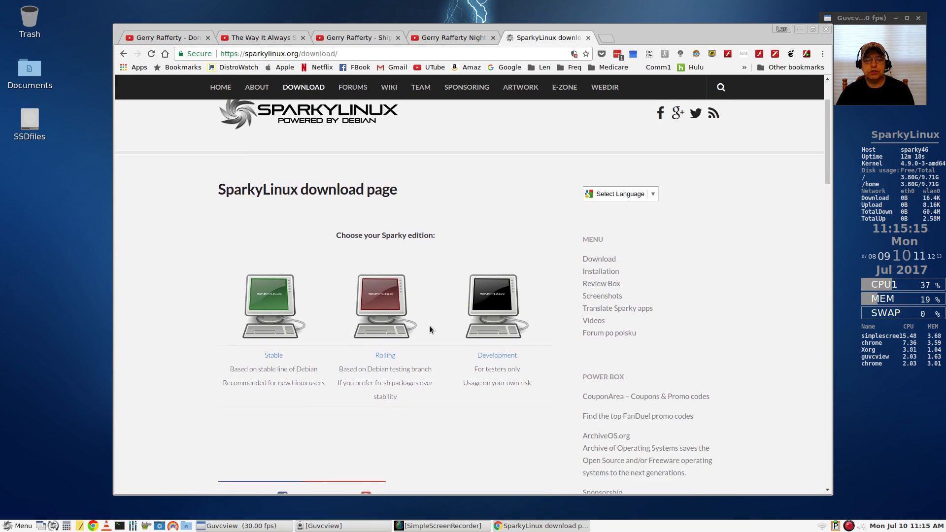
pyautogui.scroll(-3)
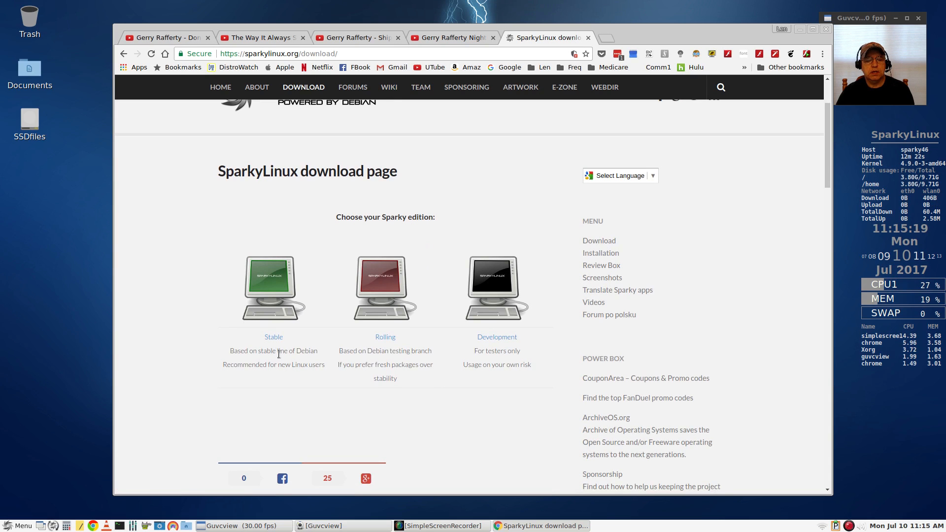
pyautogui.scroll(-3)
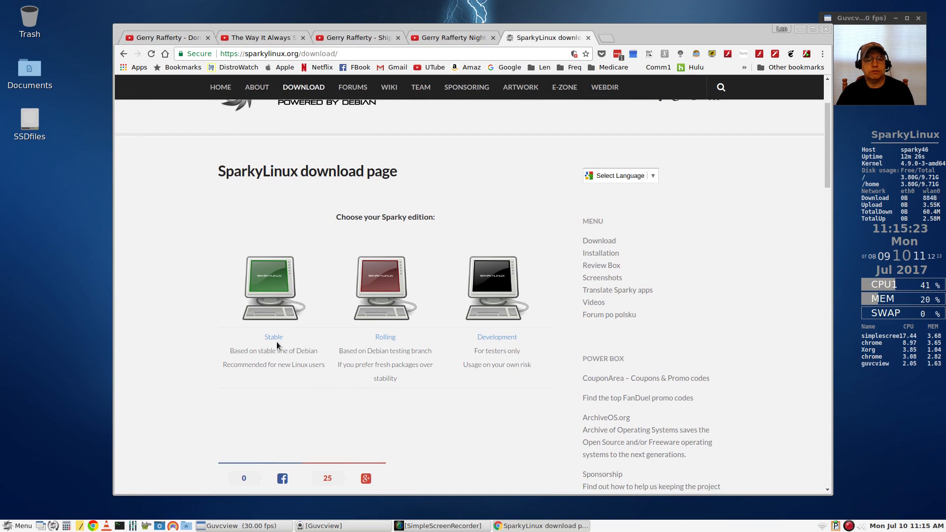
pyautogui.click(273, 337)
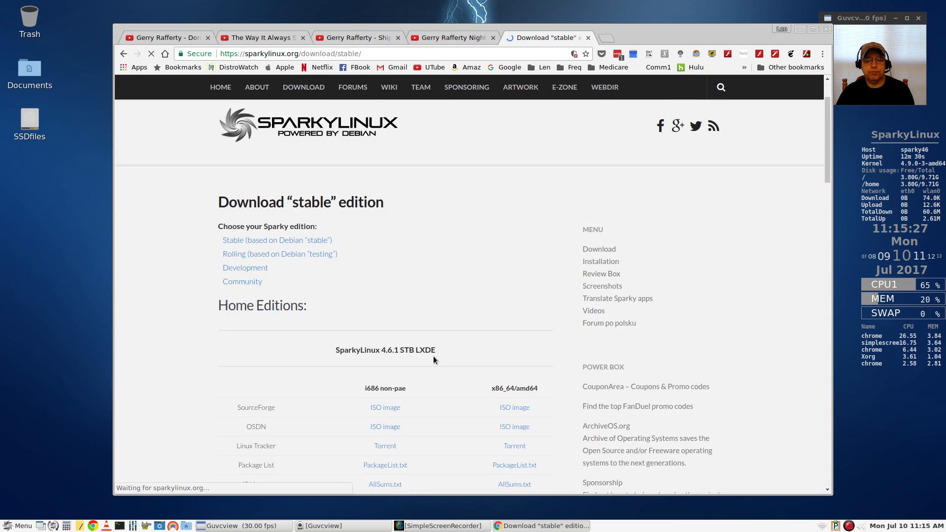
# Scroll through the stable LXDE, Xfce, MinimalGUI and MinimalCLI download tables
pyautogui.scroll(-3)
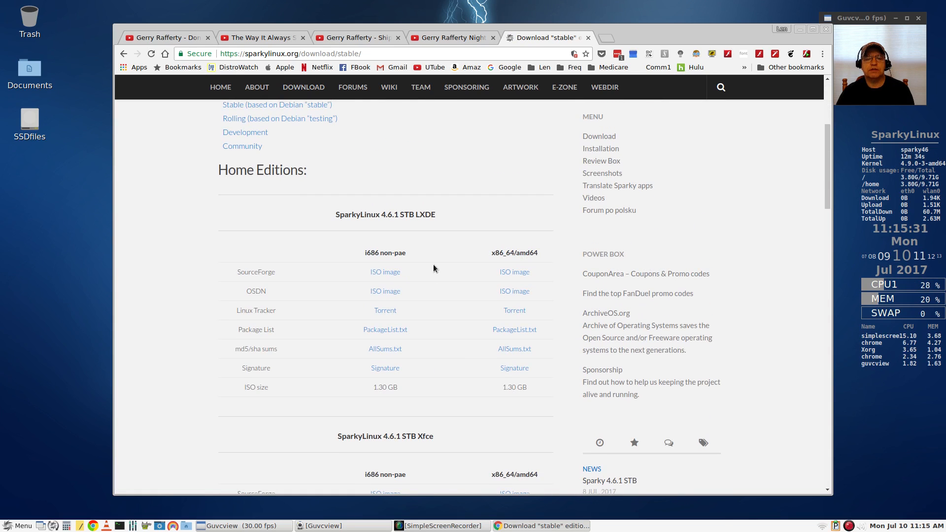
pyautogui.scroll(-3)
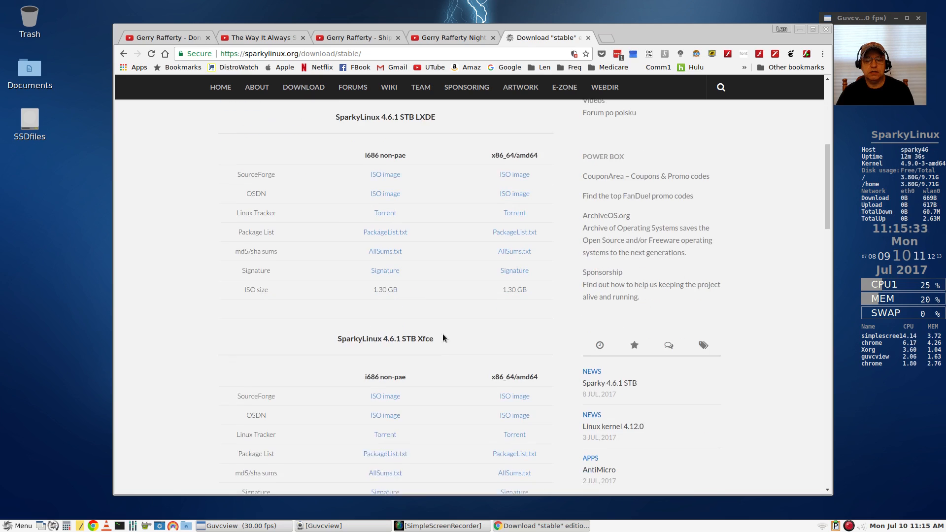
pyautogui.scroll(-3)
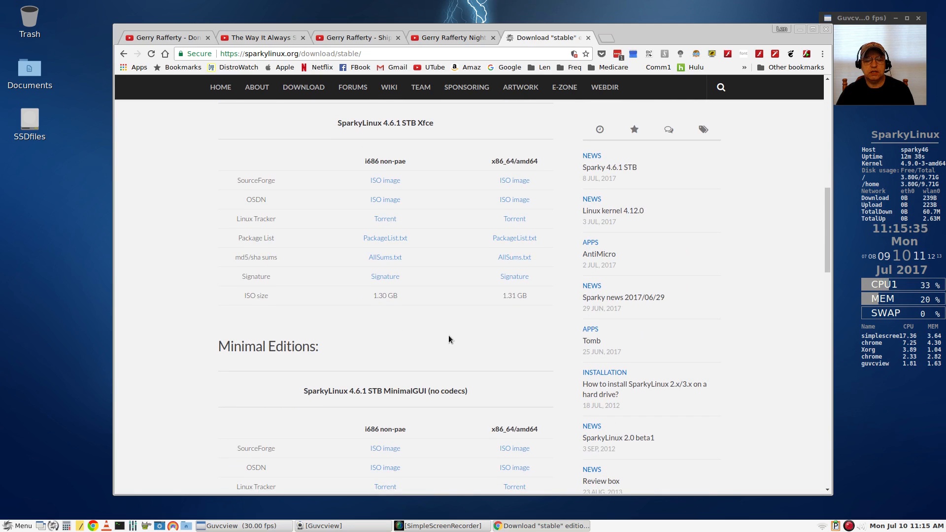
pyautogui.scroll(-3)
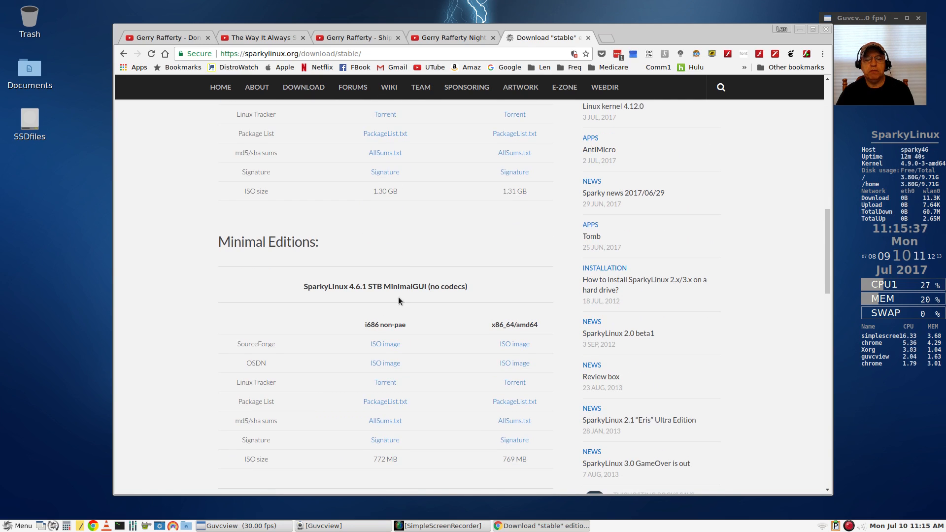
pyautogui.scroll(-3)
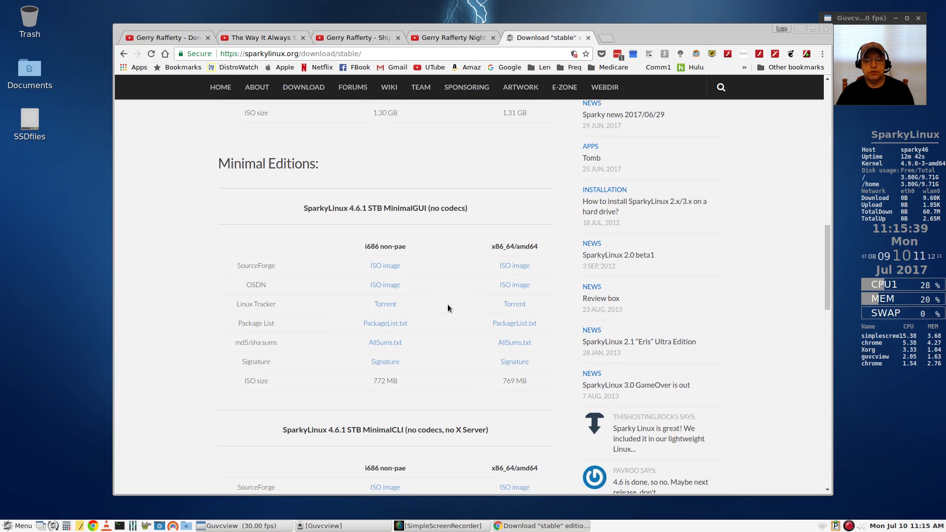
pyautogui.moveTo(466, 269)
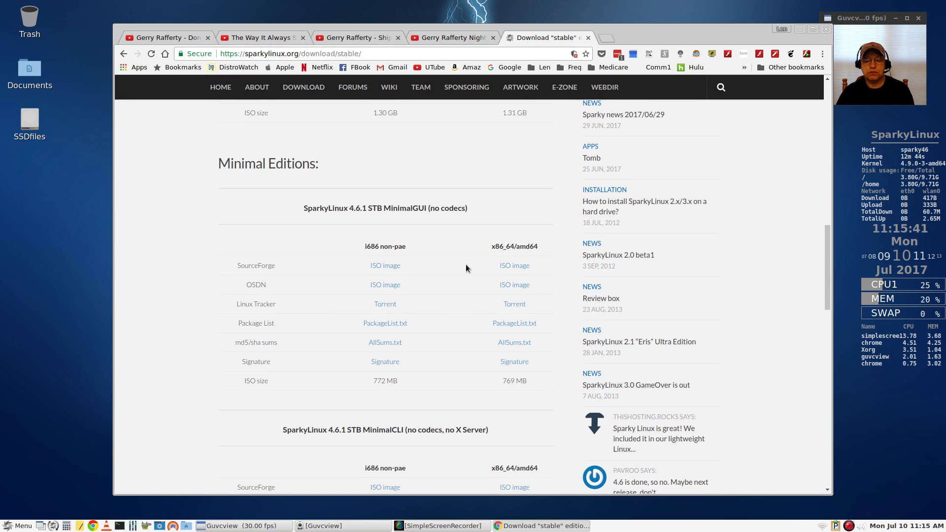
pyautogui.scroll(-3)
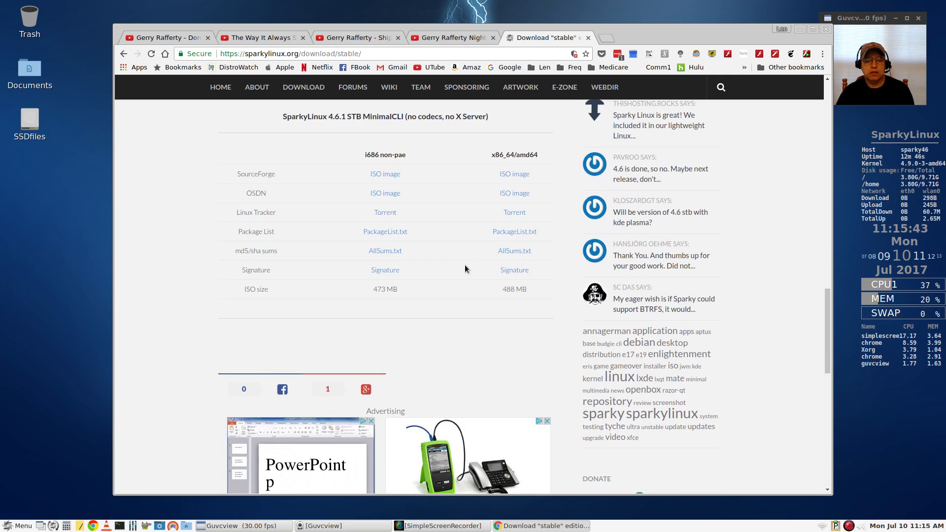
pyautogui.scroll(-3)
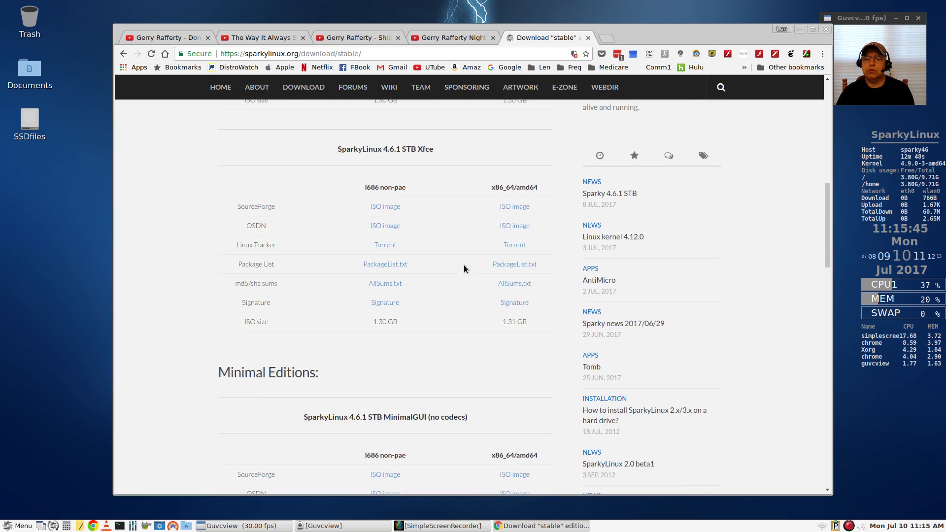
pyautogui.scroll(3)
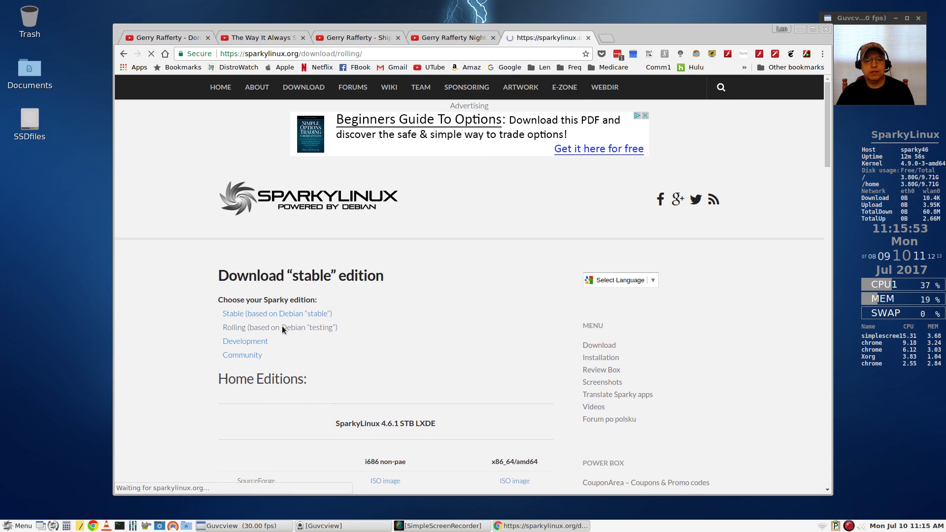
# View the rolling edition's 4.5.2 LXDE downloads, then return to the stable download page
pyautogui.click(279, 327)
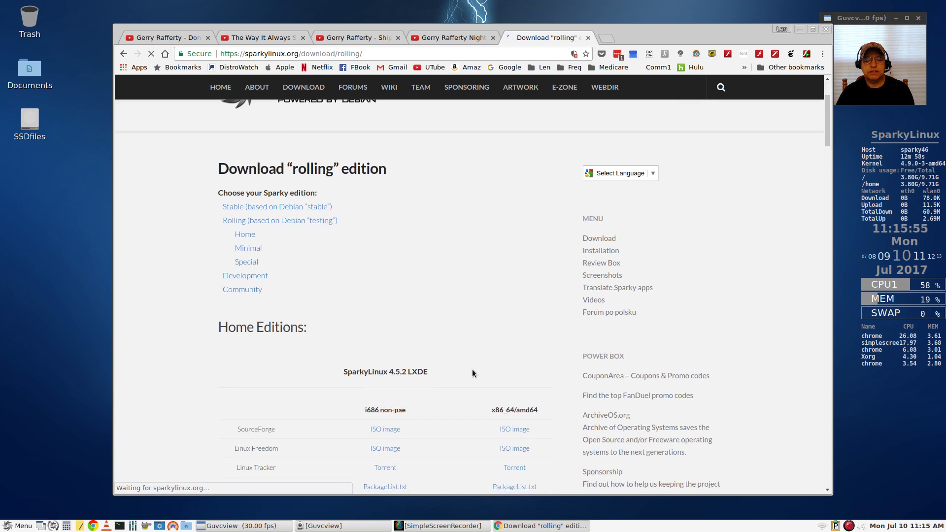
pyautogui.scroll(-3)
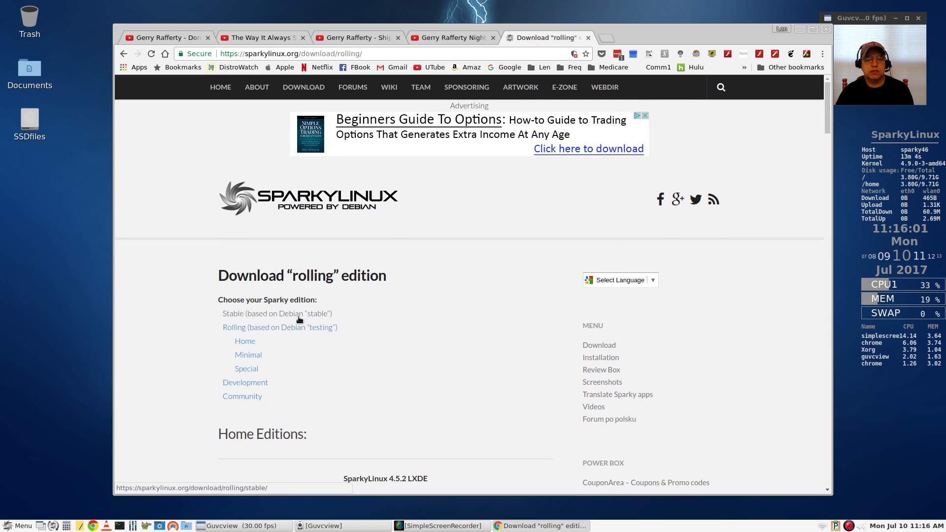
pyautogui.click(277, 314)
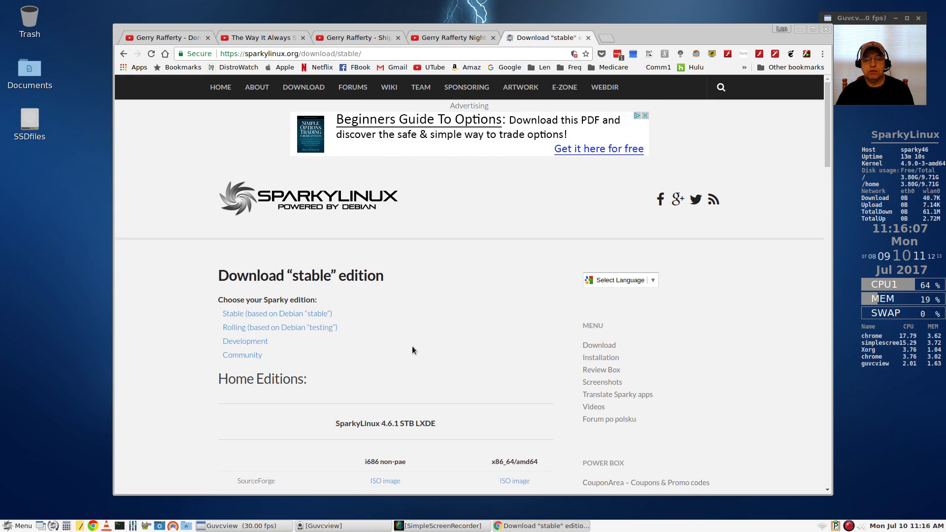
pyautogui.moveTo(384, 360)
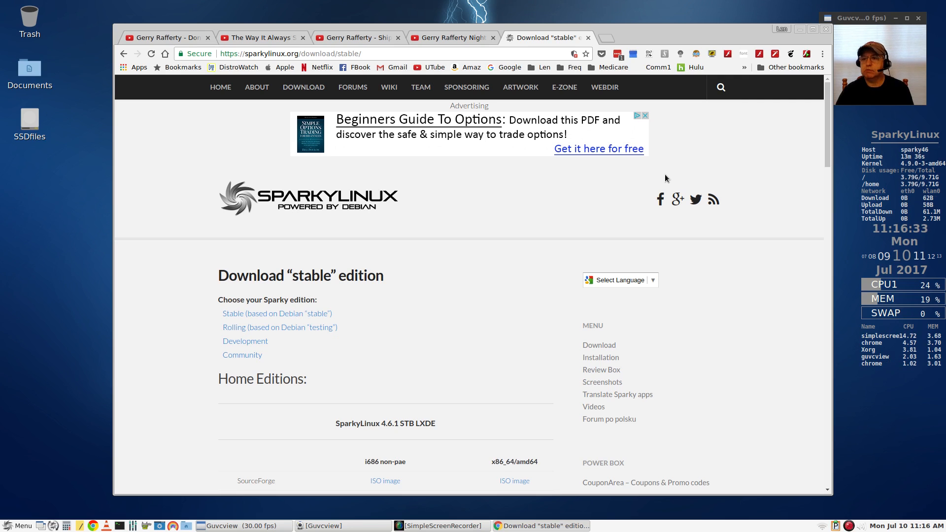
# Minimize the Chrome window so the SparkyLinux desktop with its lightning wallpaper is showing
pyautogui.click(799, 28)
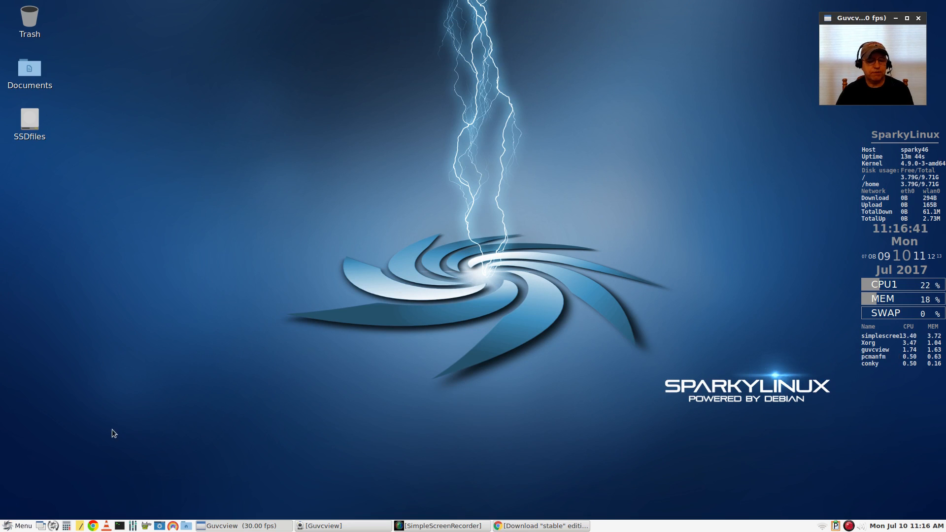
pyautogui.moveTo(410, 360)
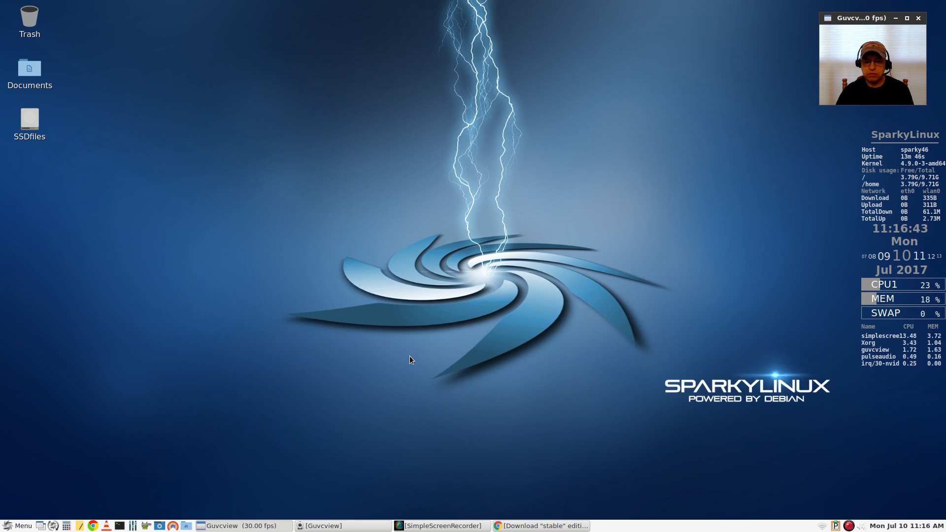
pyautogui.moveTo(449, 403)
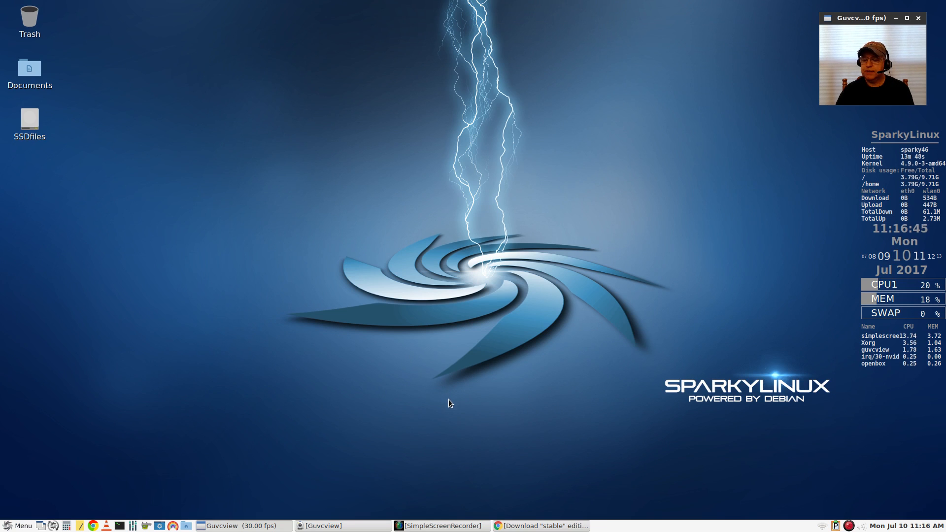